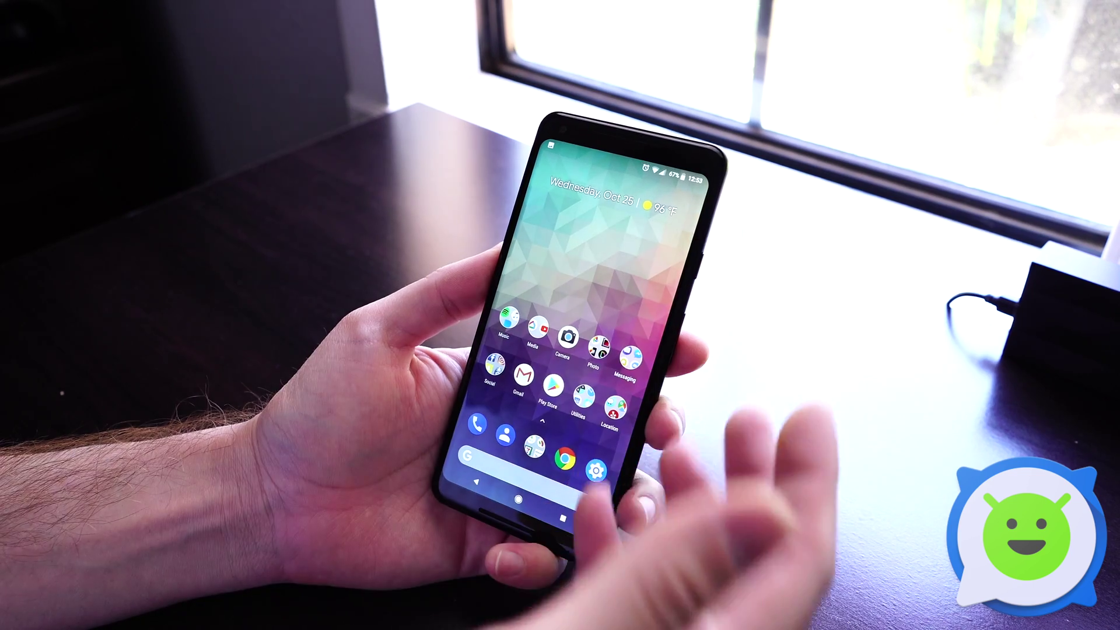
{"action": "left_click", "coordinate": [596, 349]}
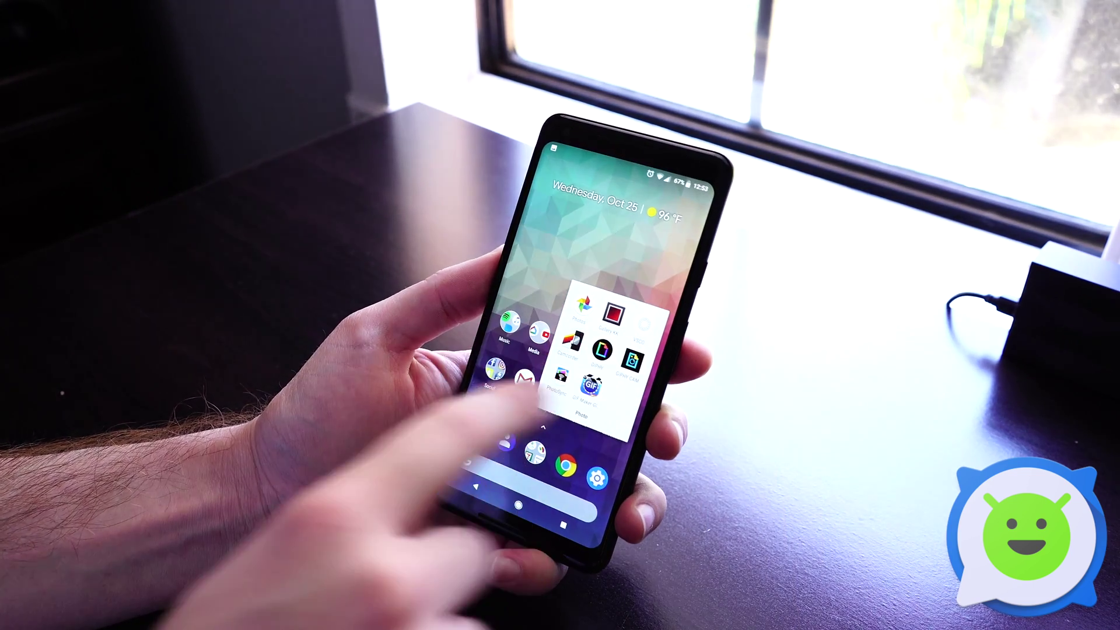